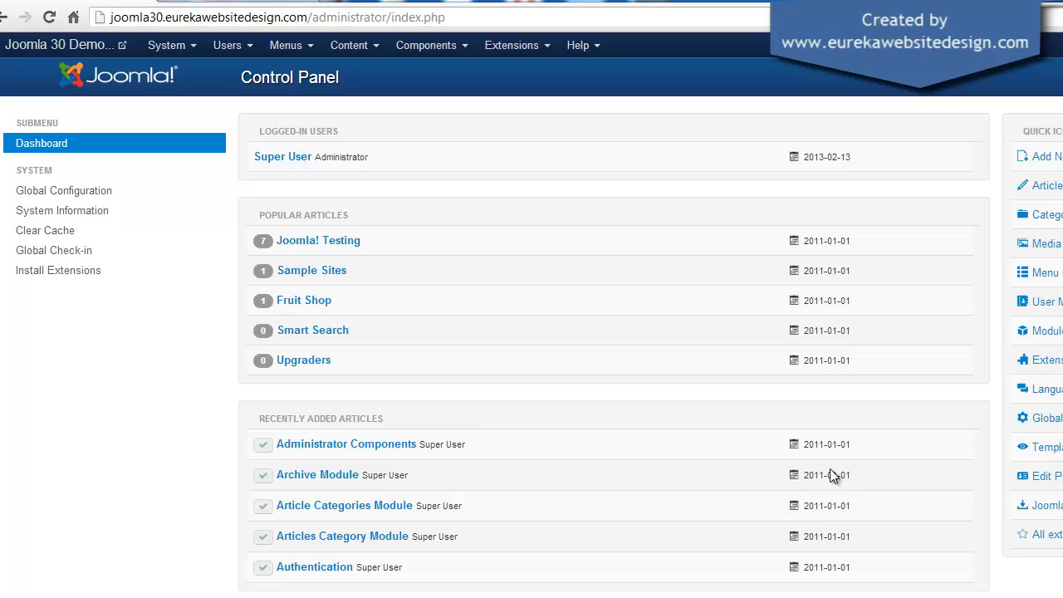
pyautogui.moveTo(409, 355)
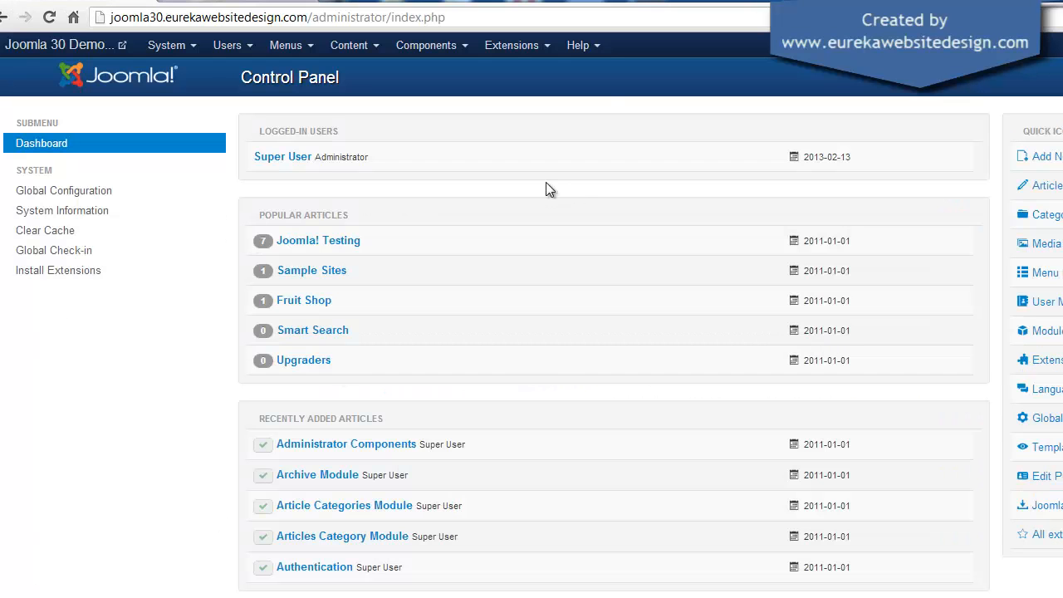
# Set Preview Module Positions to Enabled in the Template Manager options and save.
pyautogui.click(512, 45)
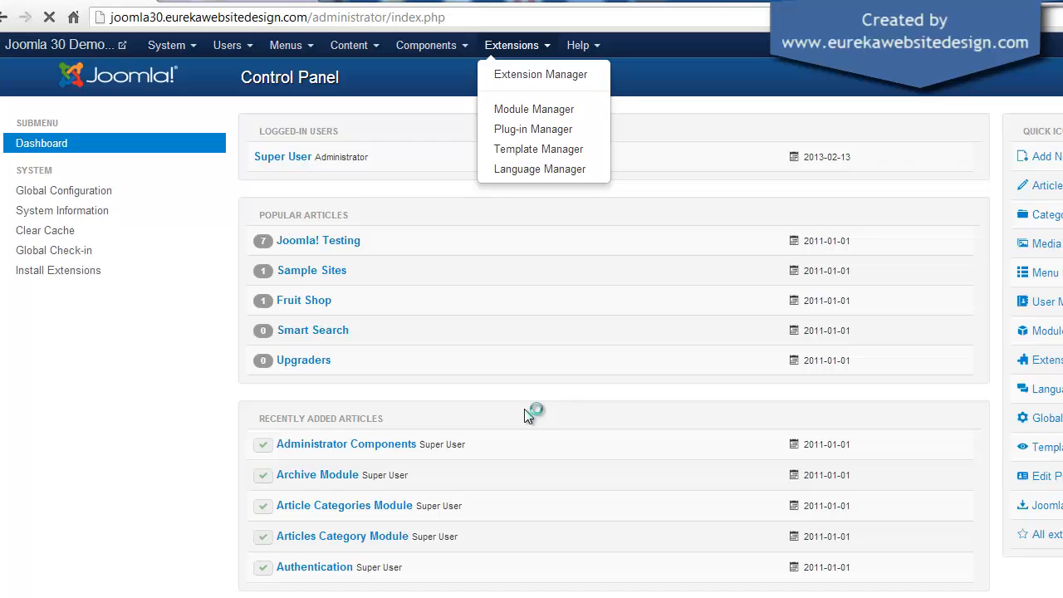
pyautogui.click(538, 149)
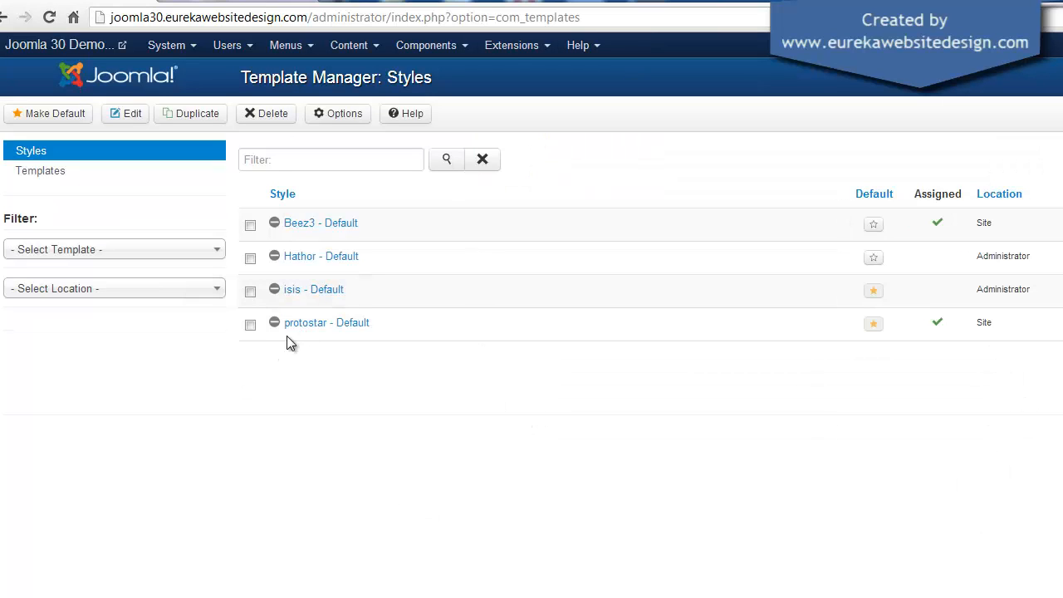
pyautogui.moveTo(326, 322)
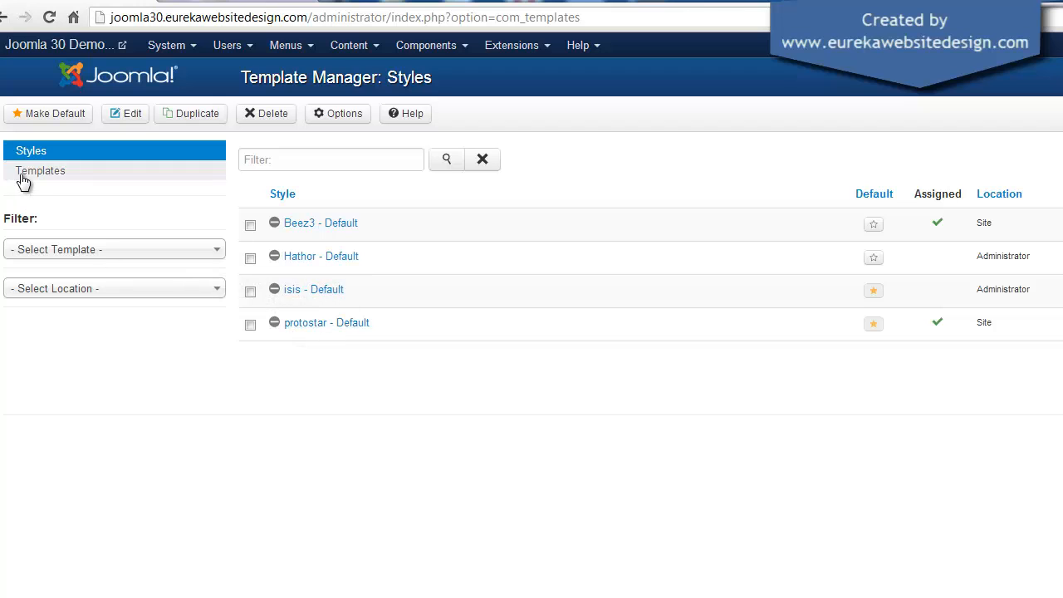
pyautogui.click(39, 170)
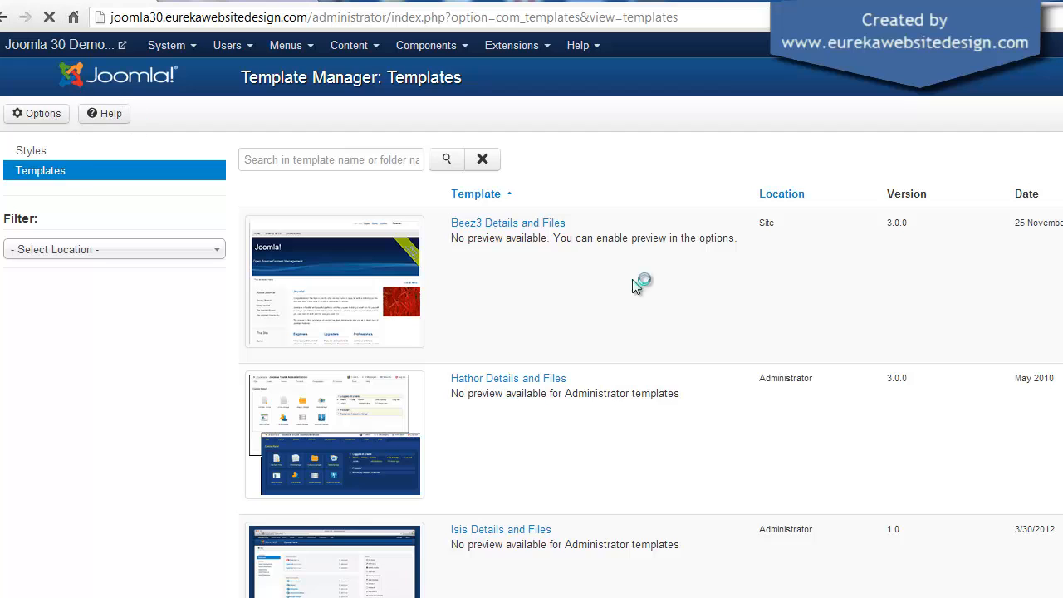
pyautogui.click(37, 114)
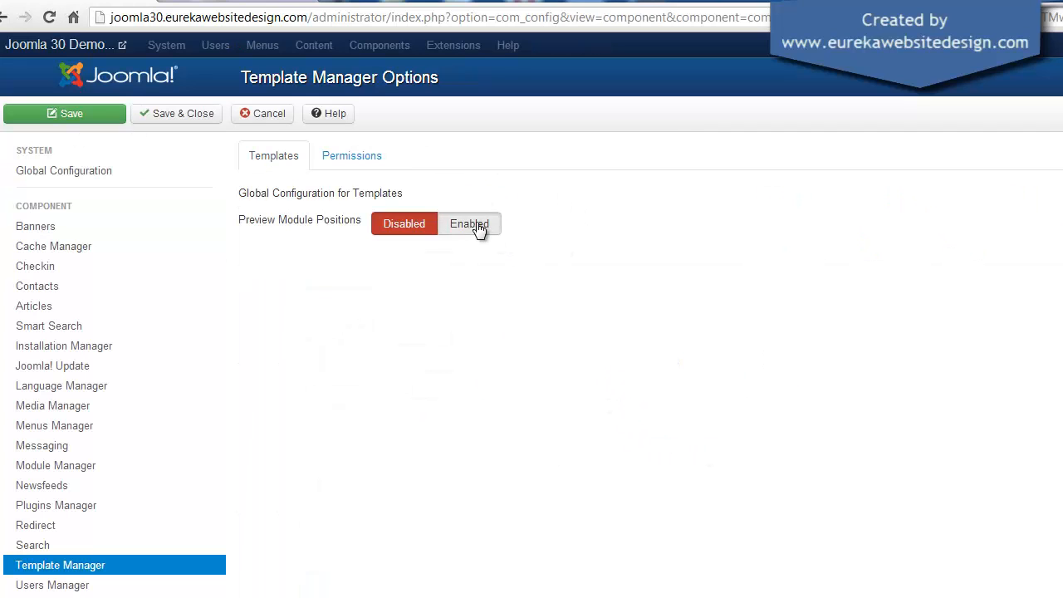
pyautogui.click(469, 223)
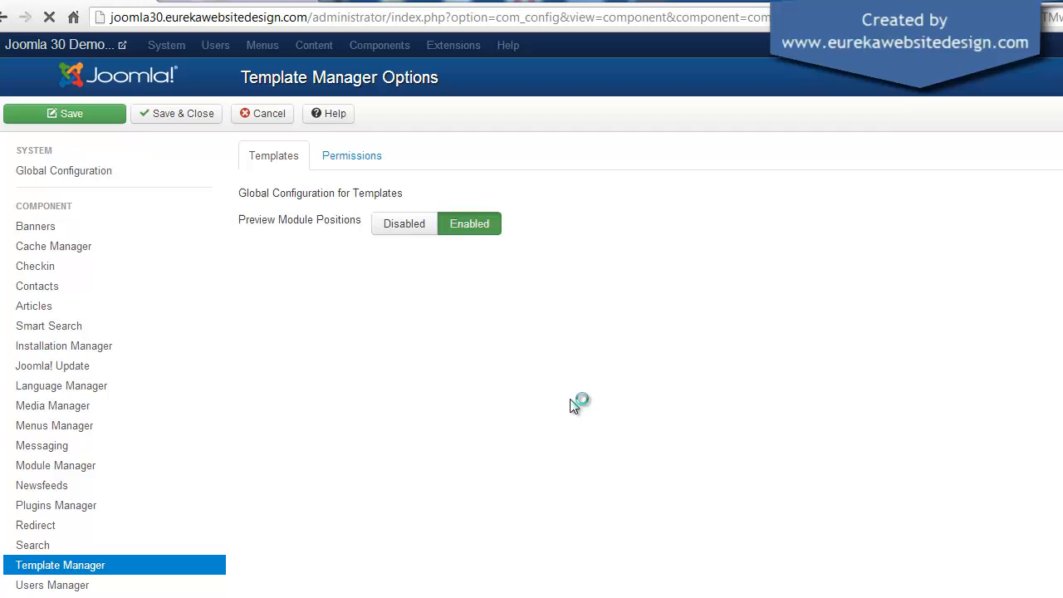
pyautogui.click(268, 113)
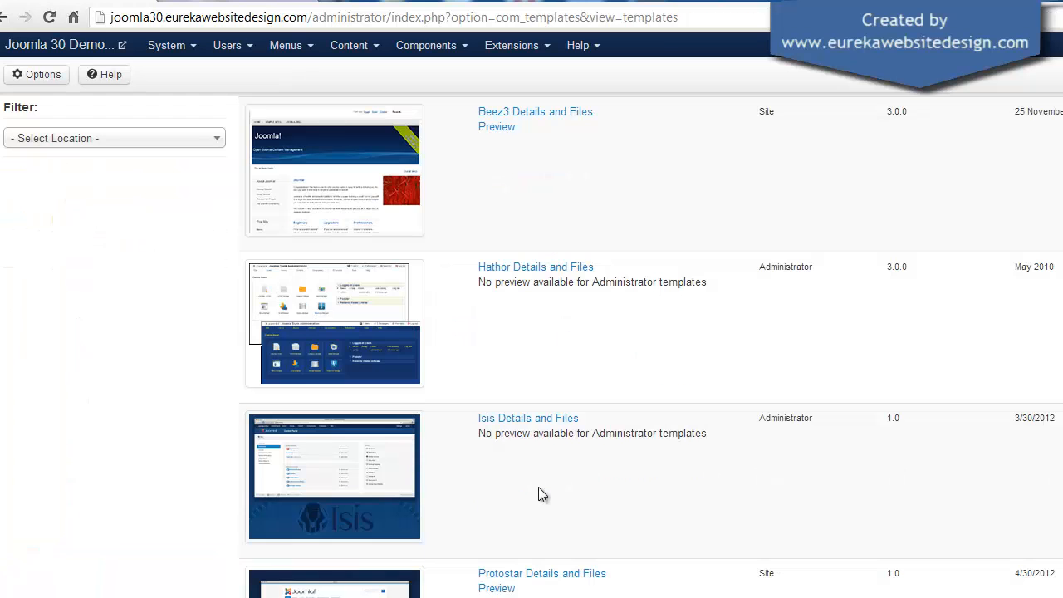
# Preview the Protostar template and scroll through its outlined positions like banner, position-3, position-7.
pyautogui.click(496, 588)
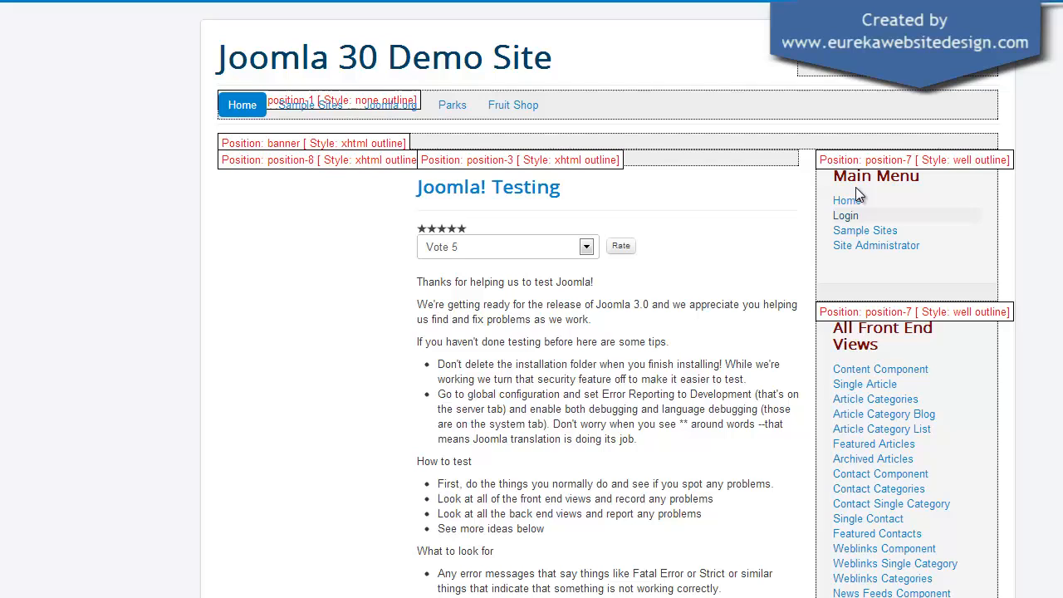
pyautogui.moveTo(399, 427)
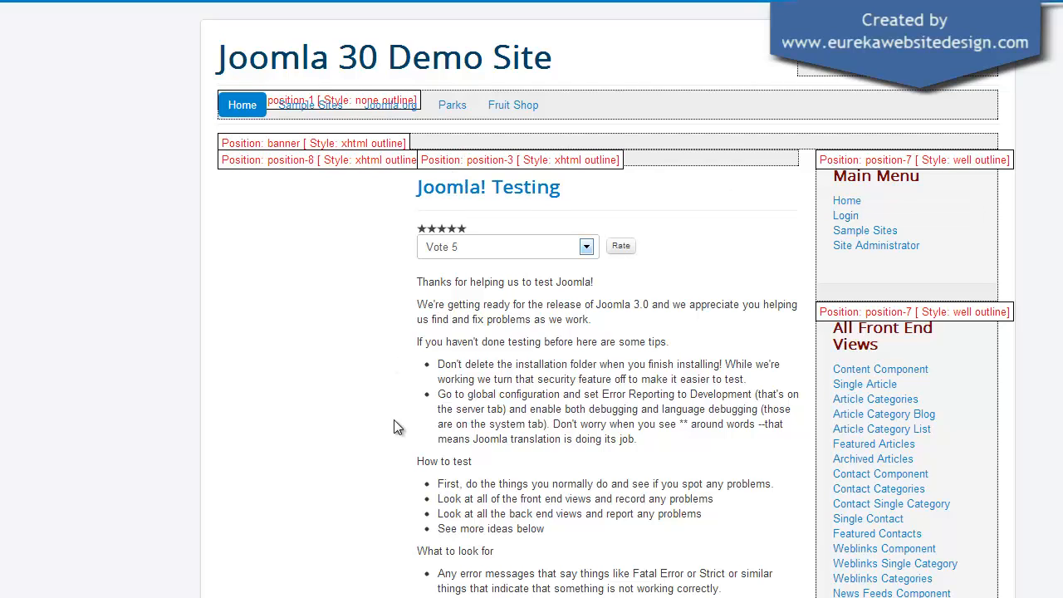
pyautogui.scroll(-3)
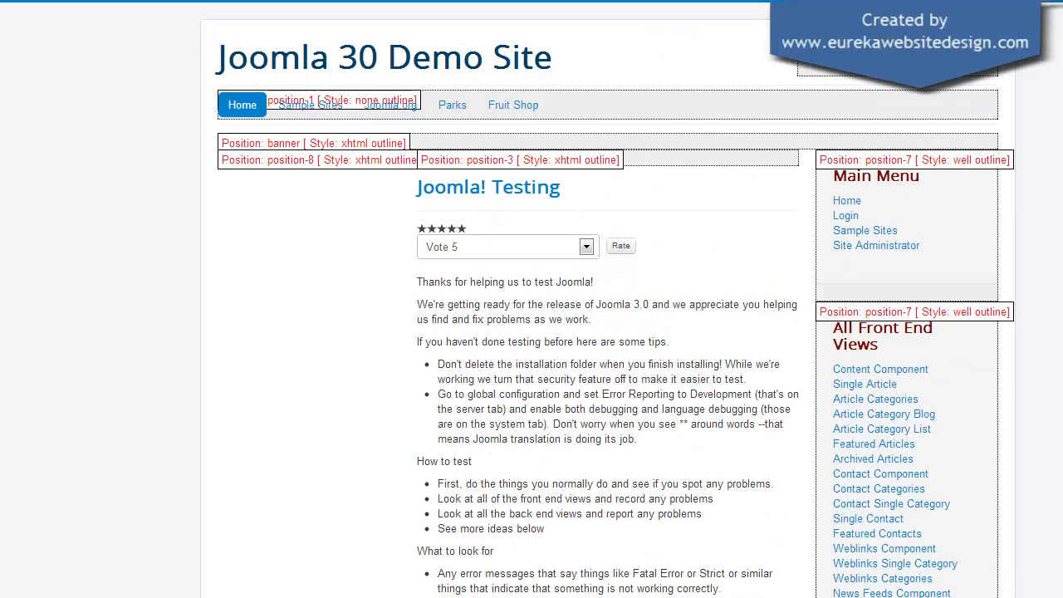
pyautogui.moveTo(281, 582)
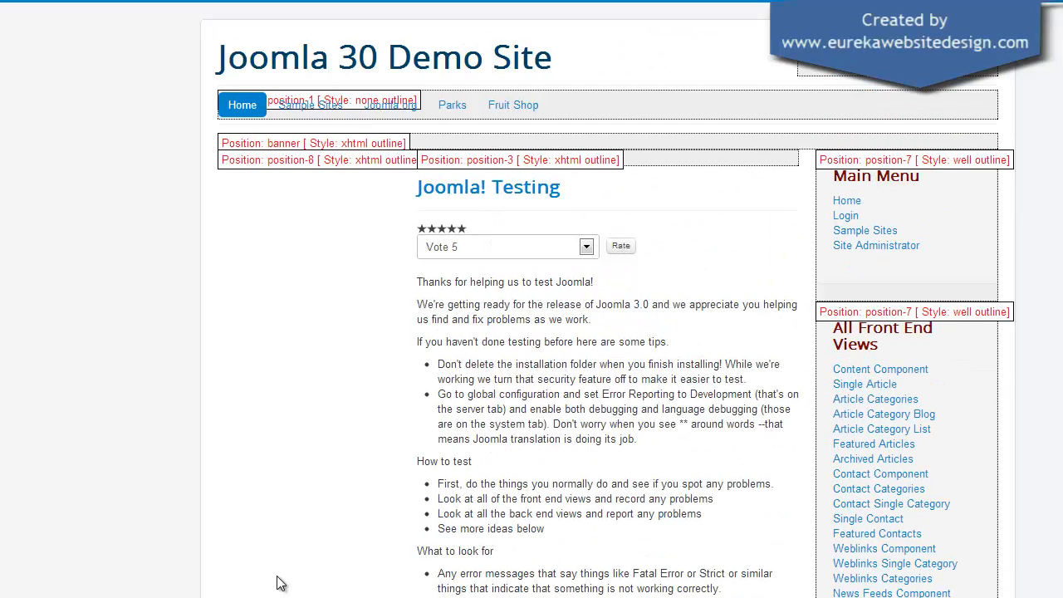